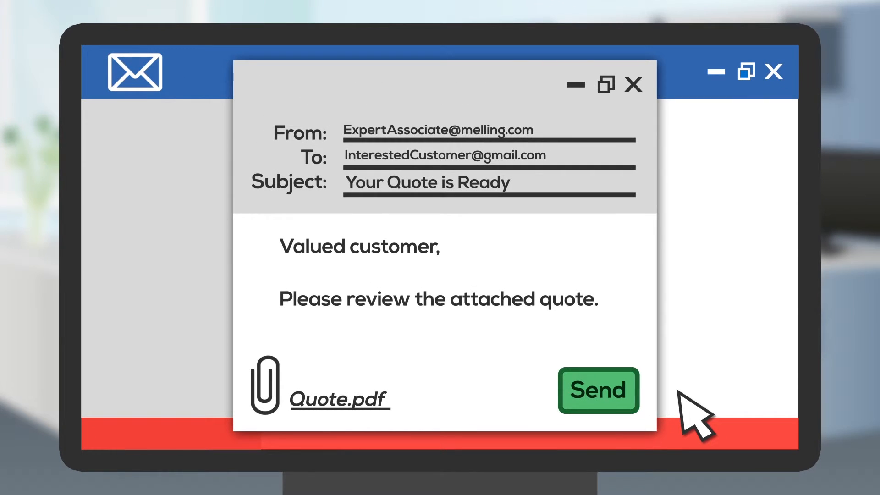
# - Send the 'Your Quote is Ready' email with Quote.pdf attached to the customer
pyautogui.click(597, 390)
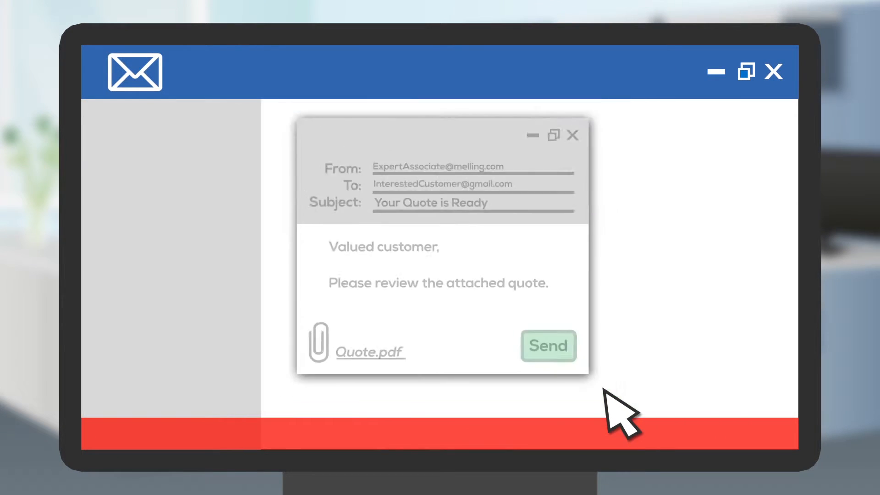